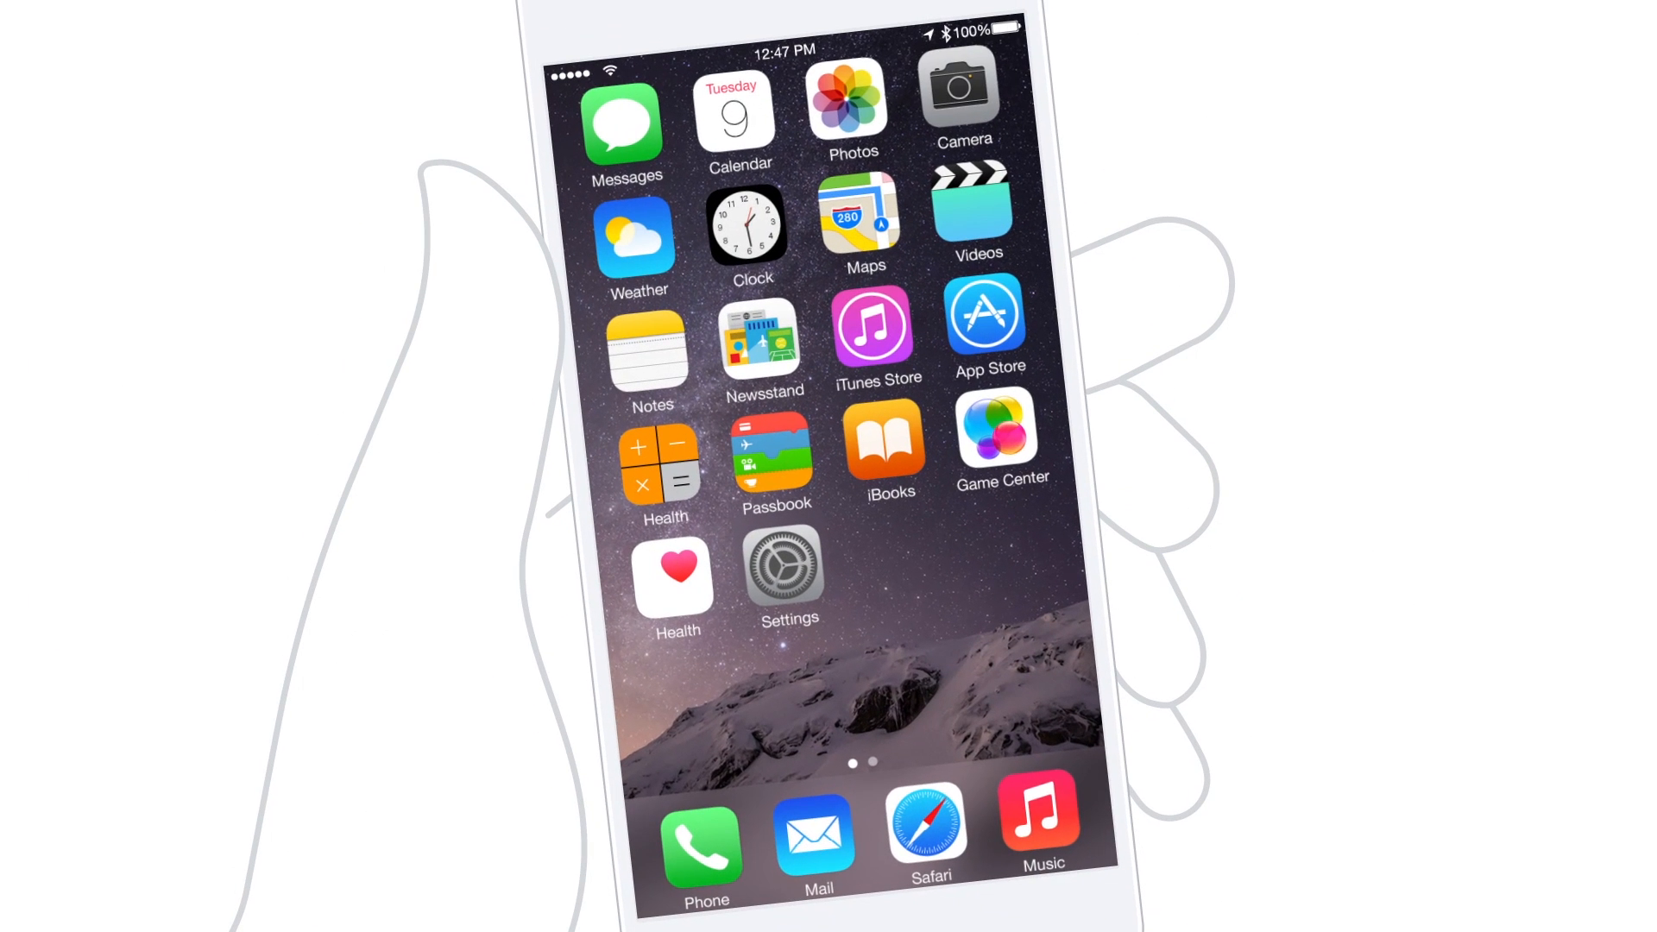
Step: Get the QuickBooks app from the iOS App Store and reach its sign-in screen
{"action": "left_click", "coordinate": [982, 318]}
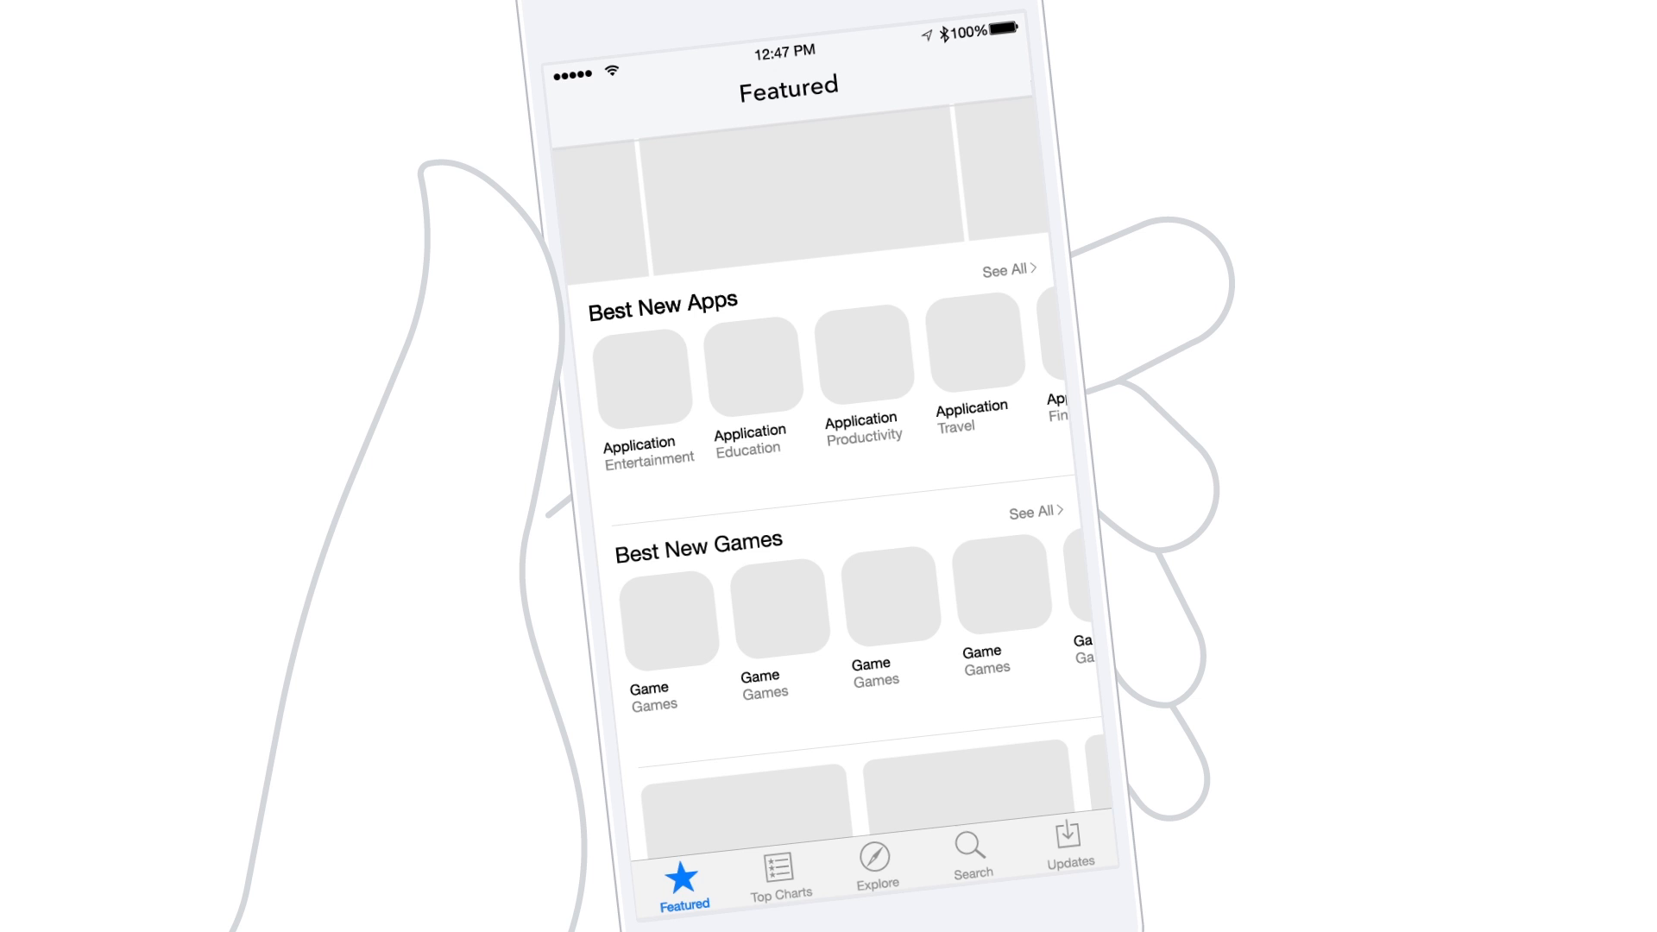
{"action": "left_click", "coordinate": [970, 856]}
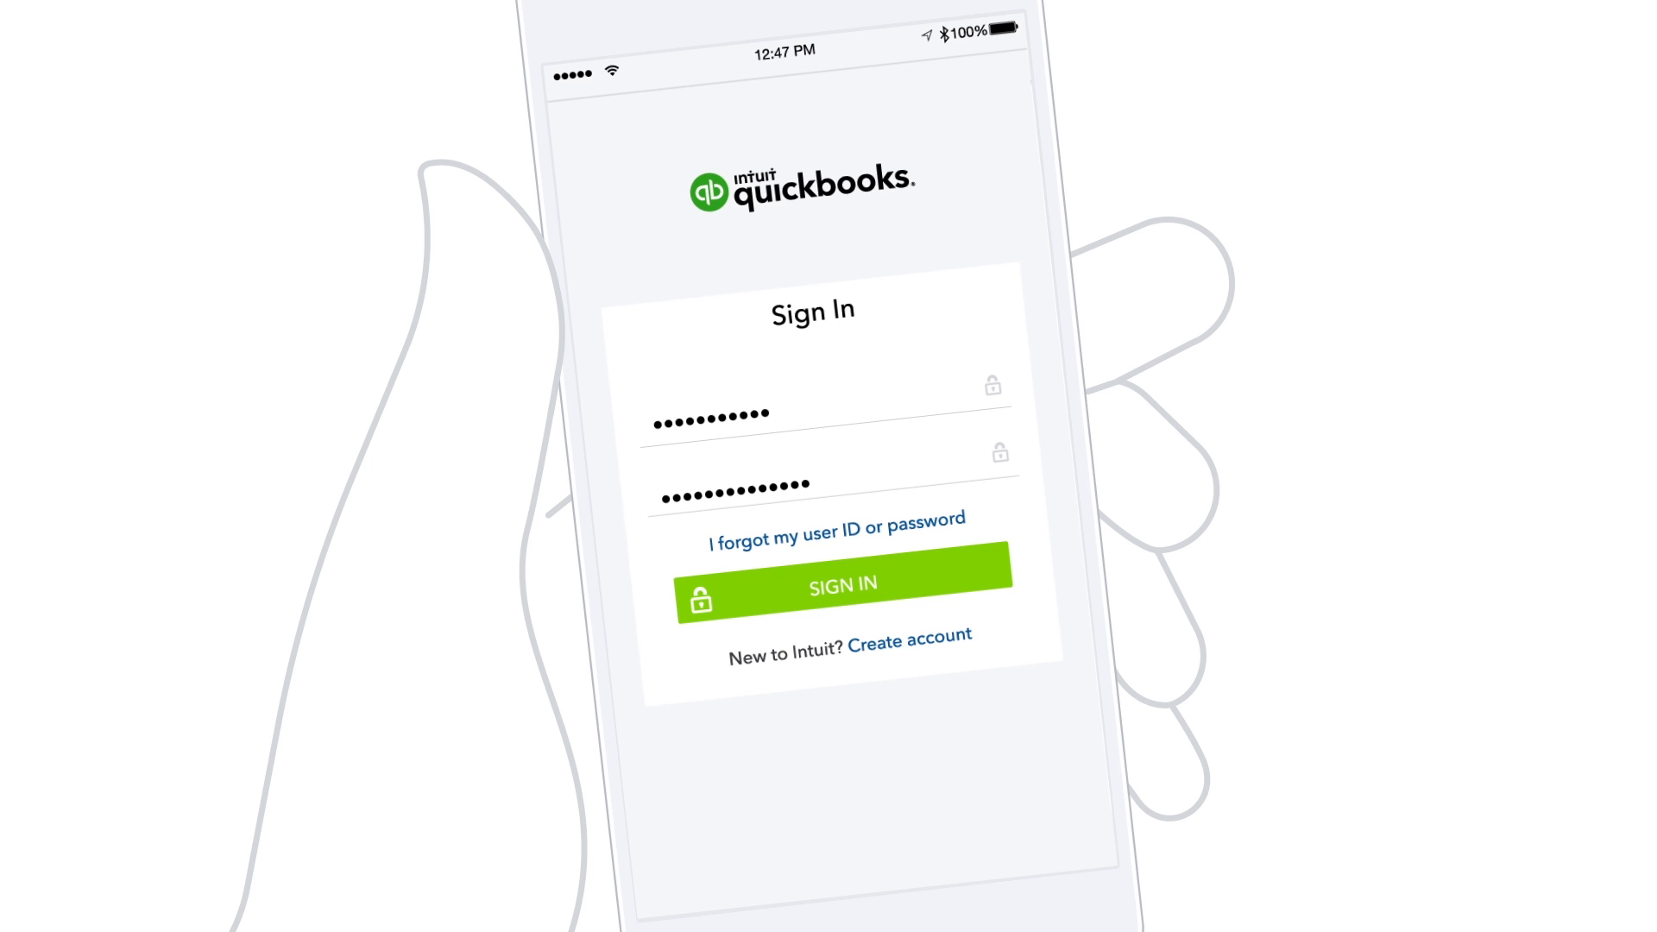
Step: Sign in to QuickBooks and land on the Home activity feed of invoices and payments
{"action": "left_click", "coordinate": [841, 585]}
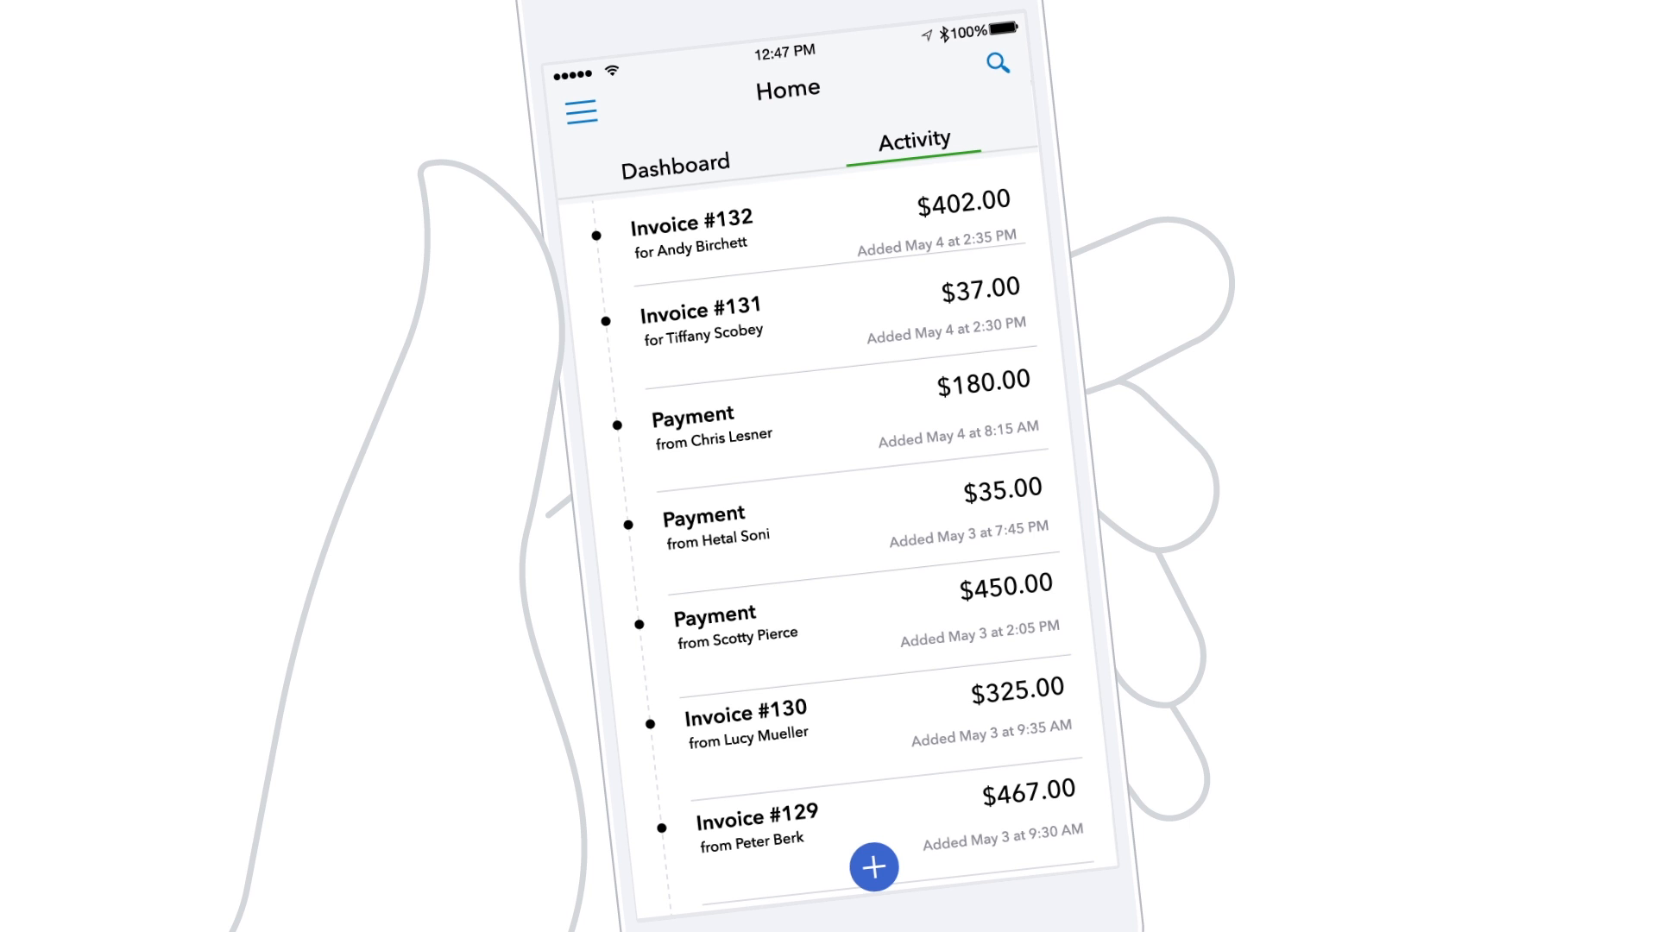
Step: Reach the Customers list via the company menu, showing names and balances
{"action": "left_click", "coordinate": [873, 864]}
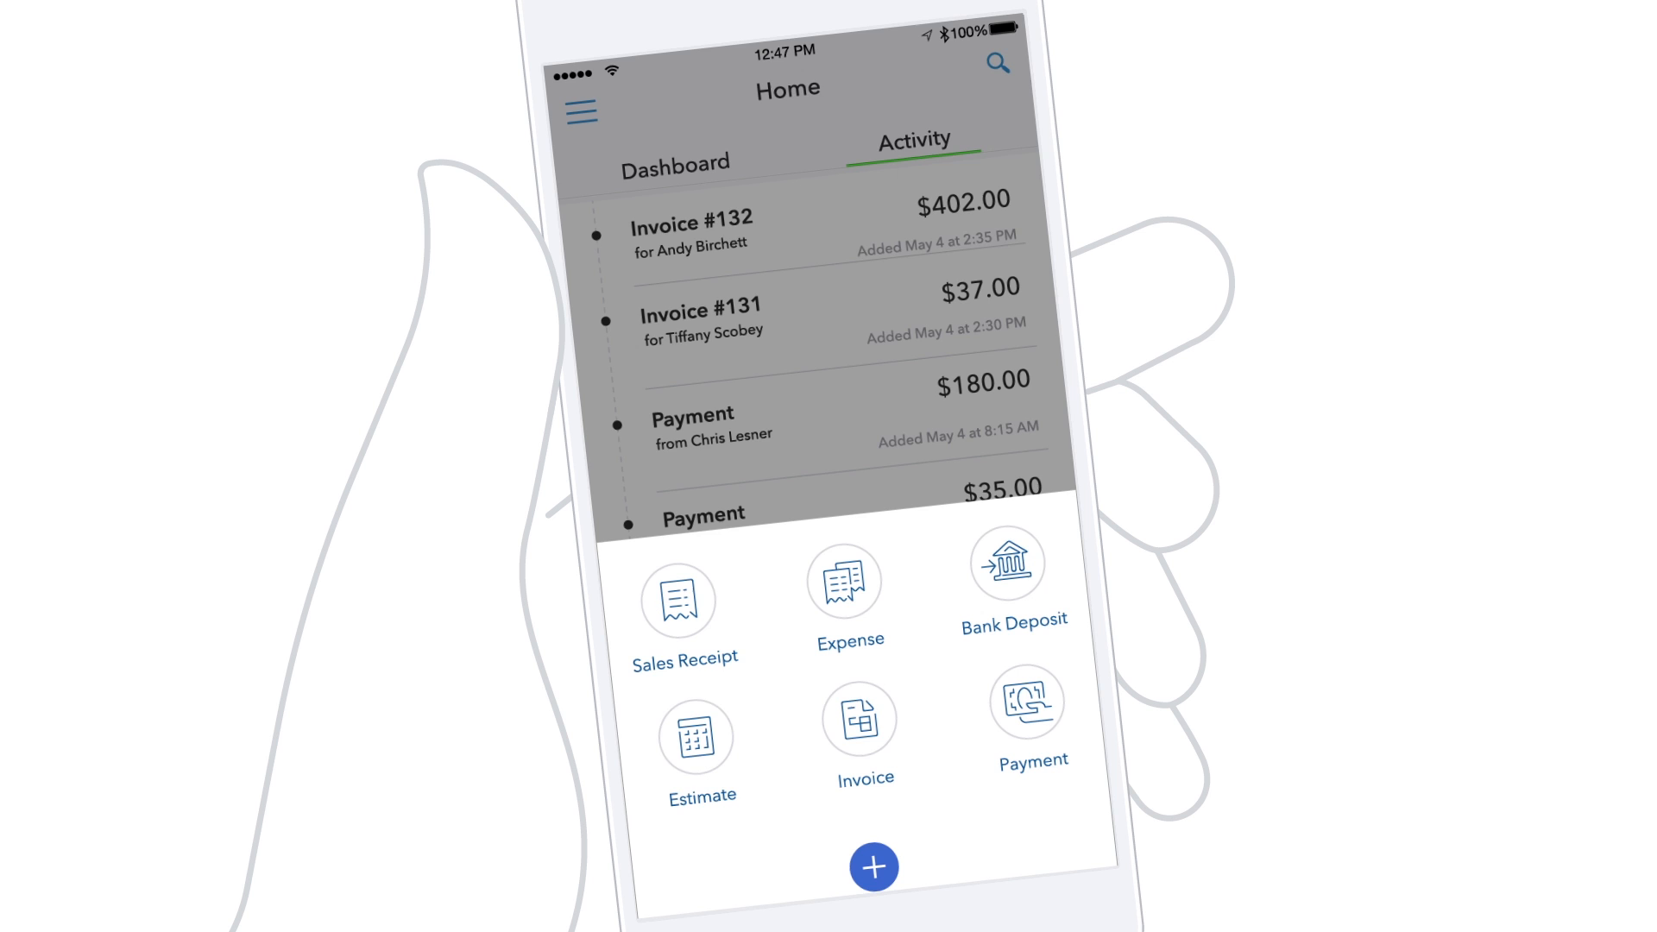
{"action": "left_click", "coordinate": [580, 111]}
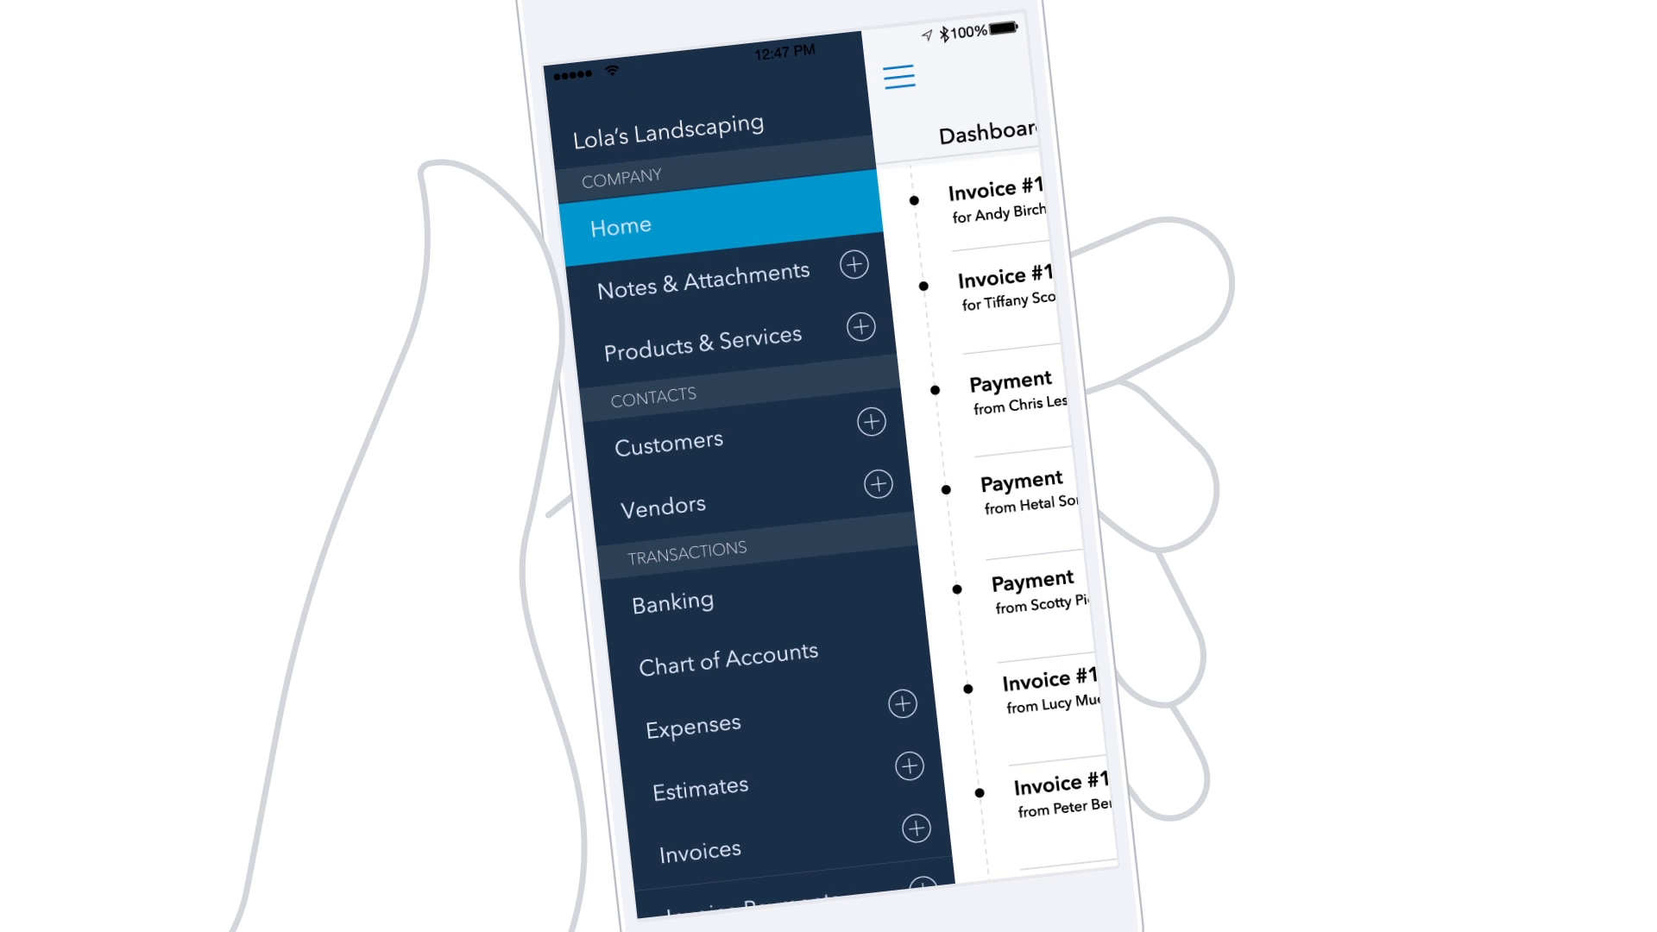
{"action": "scroll", "scroll_direction": "down", "scroll_amount": 3}
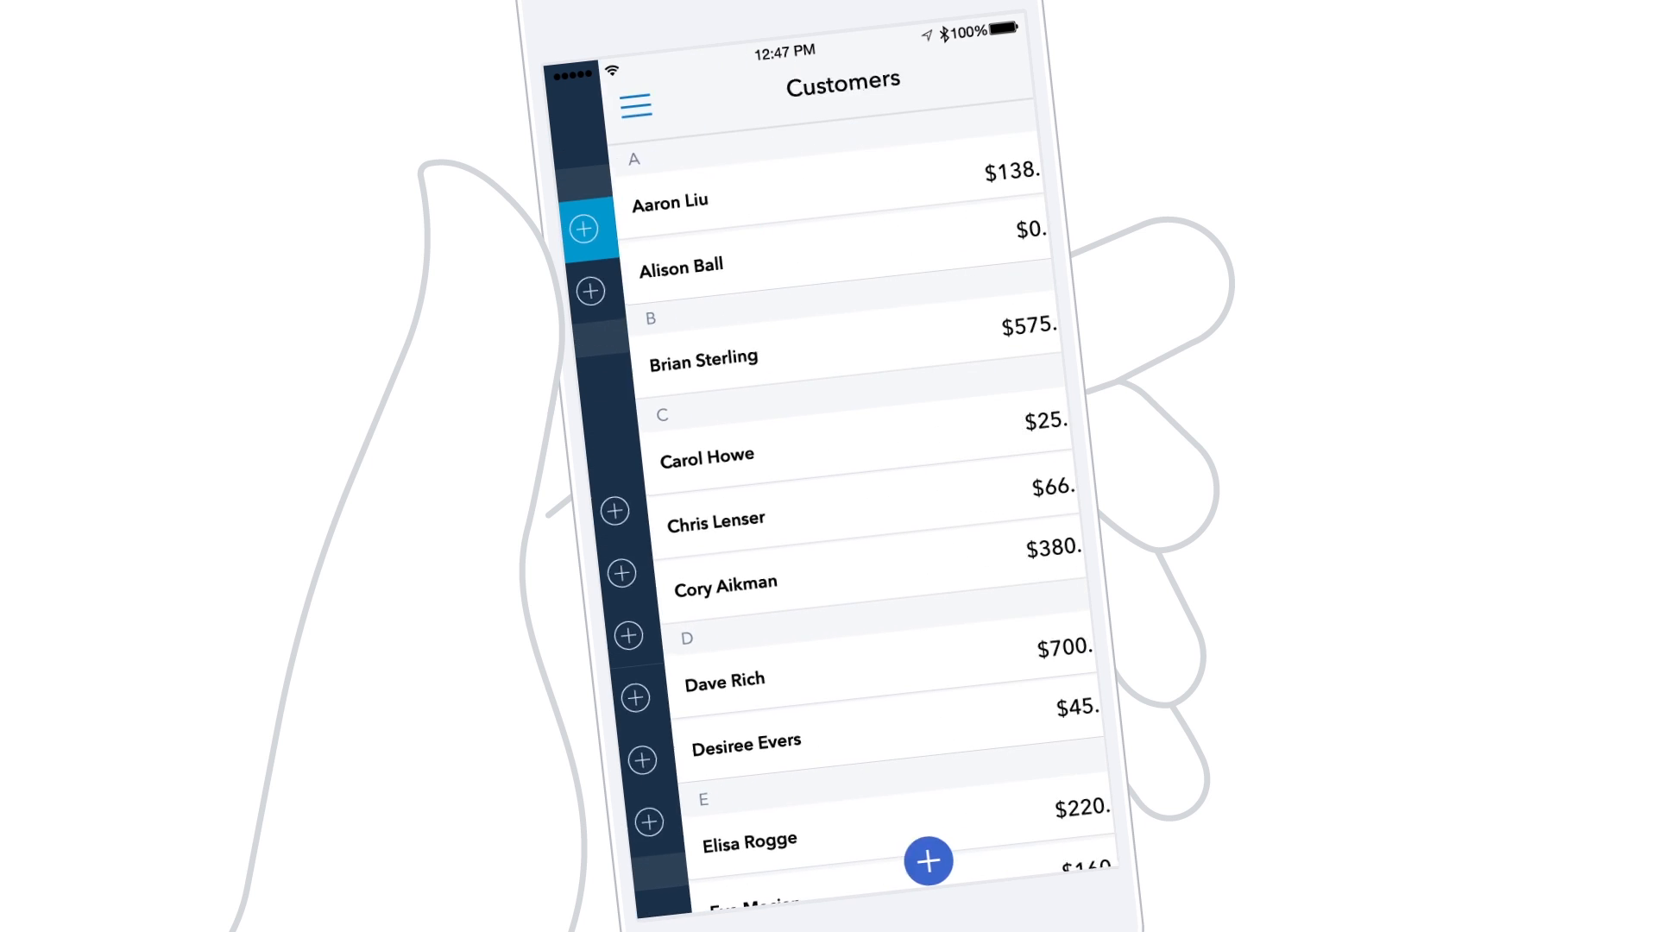
{"action": "left_click", "coordinate": [704, 359]}
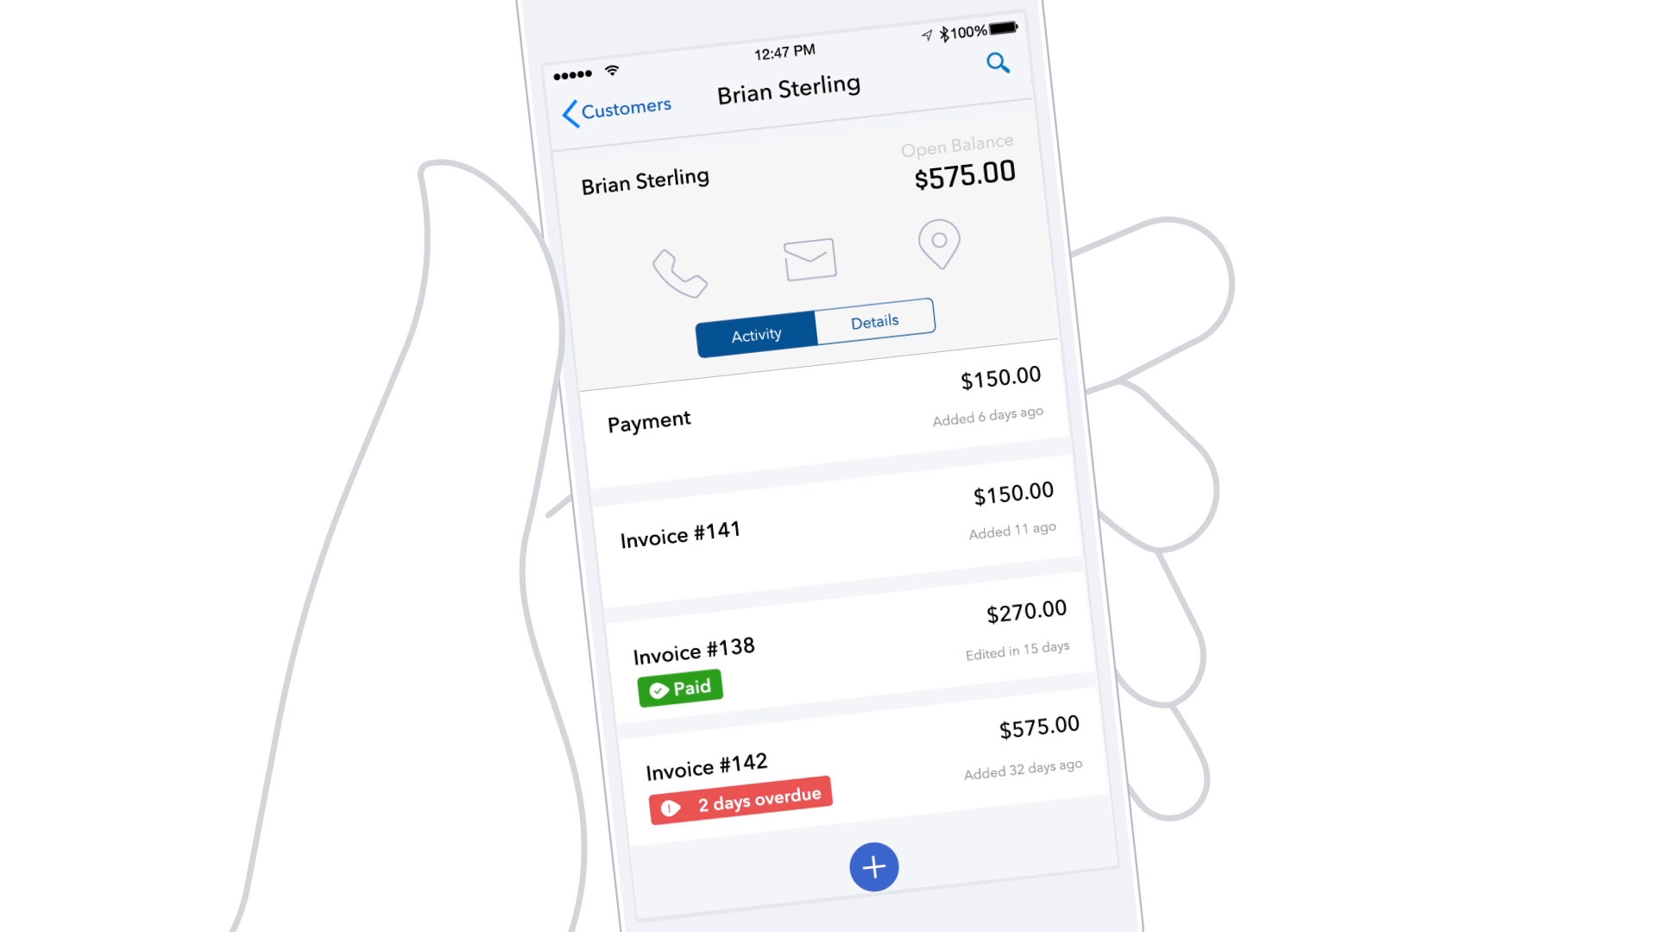
{"action": "left_click", "coordinate": [808, 257]}
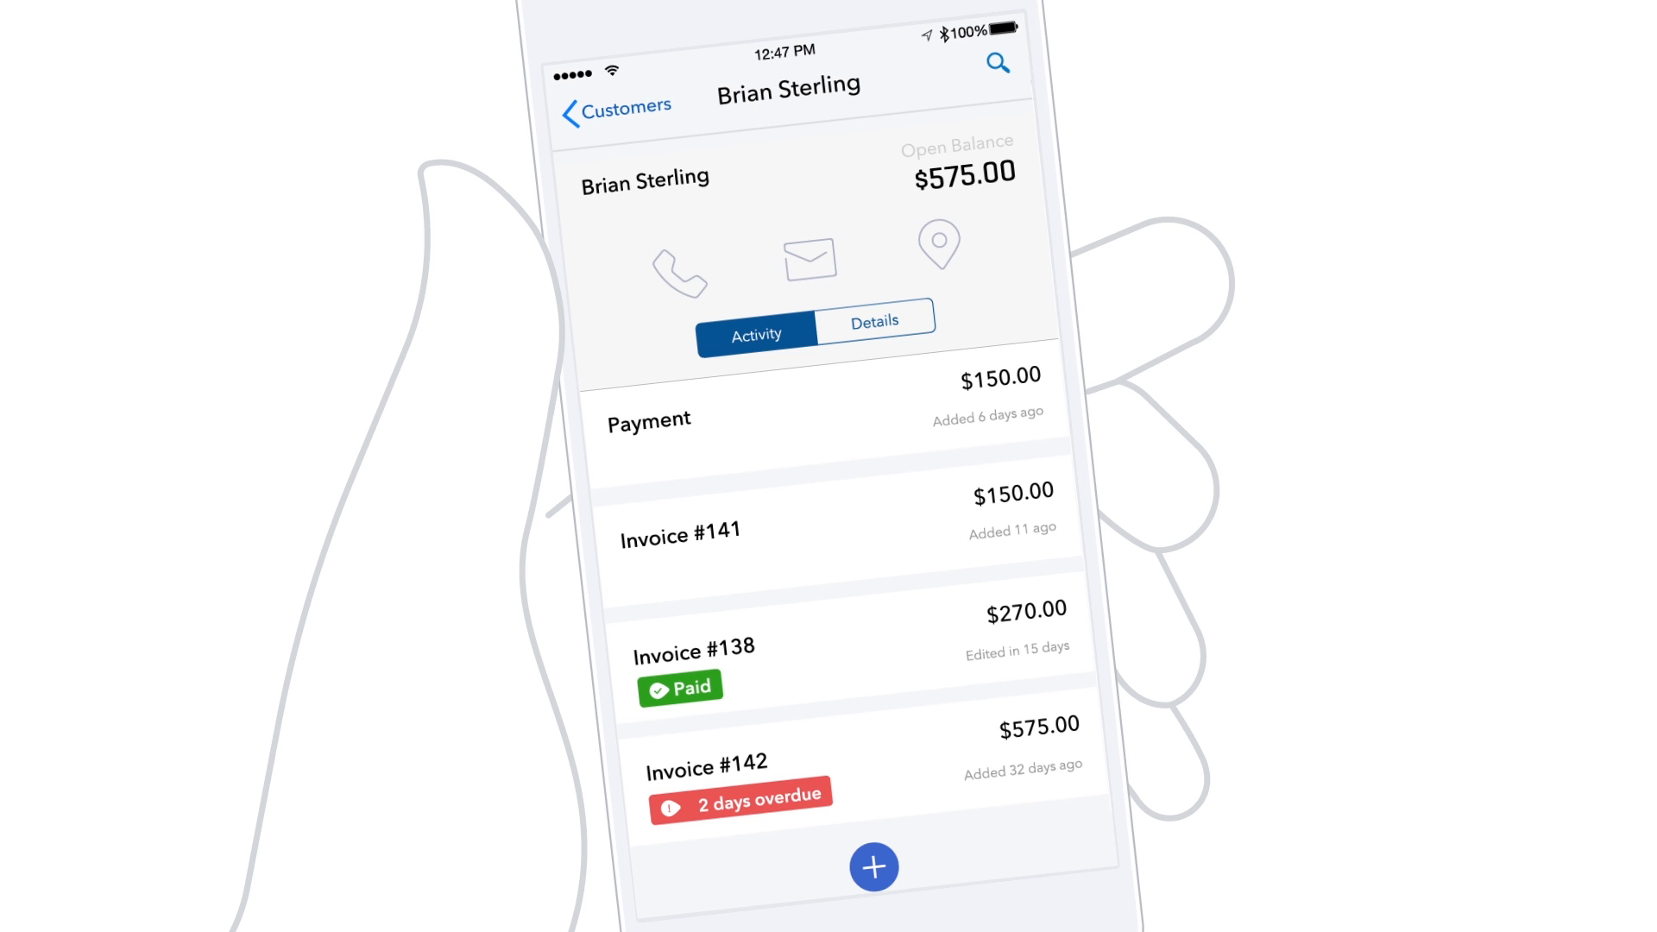
{"action": "left_click", "coordinate": [936, 247]}
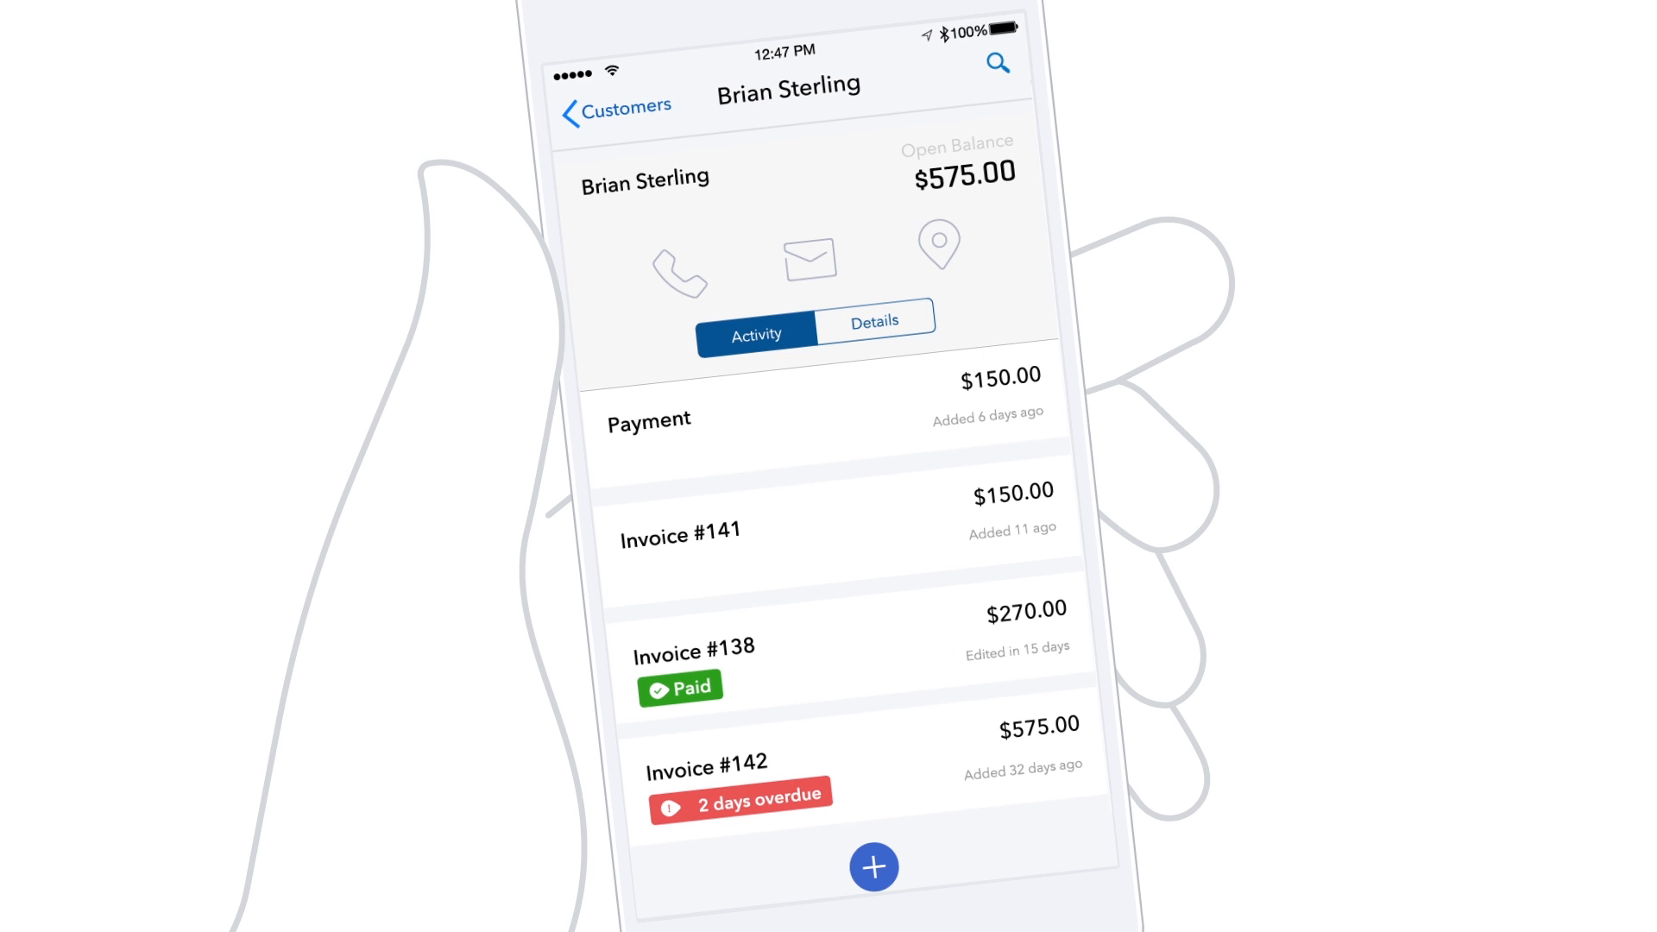
{"action": "left_click", "coordinate": [613, 105]}
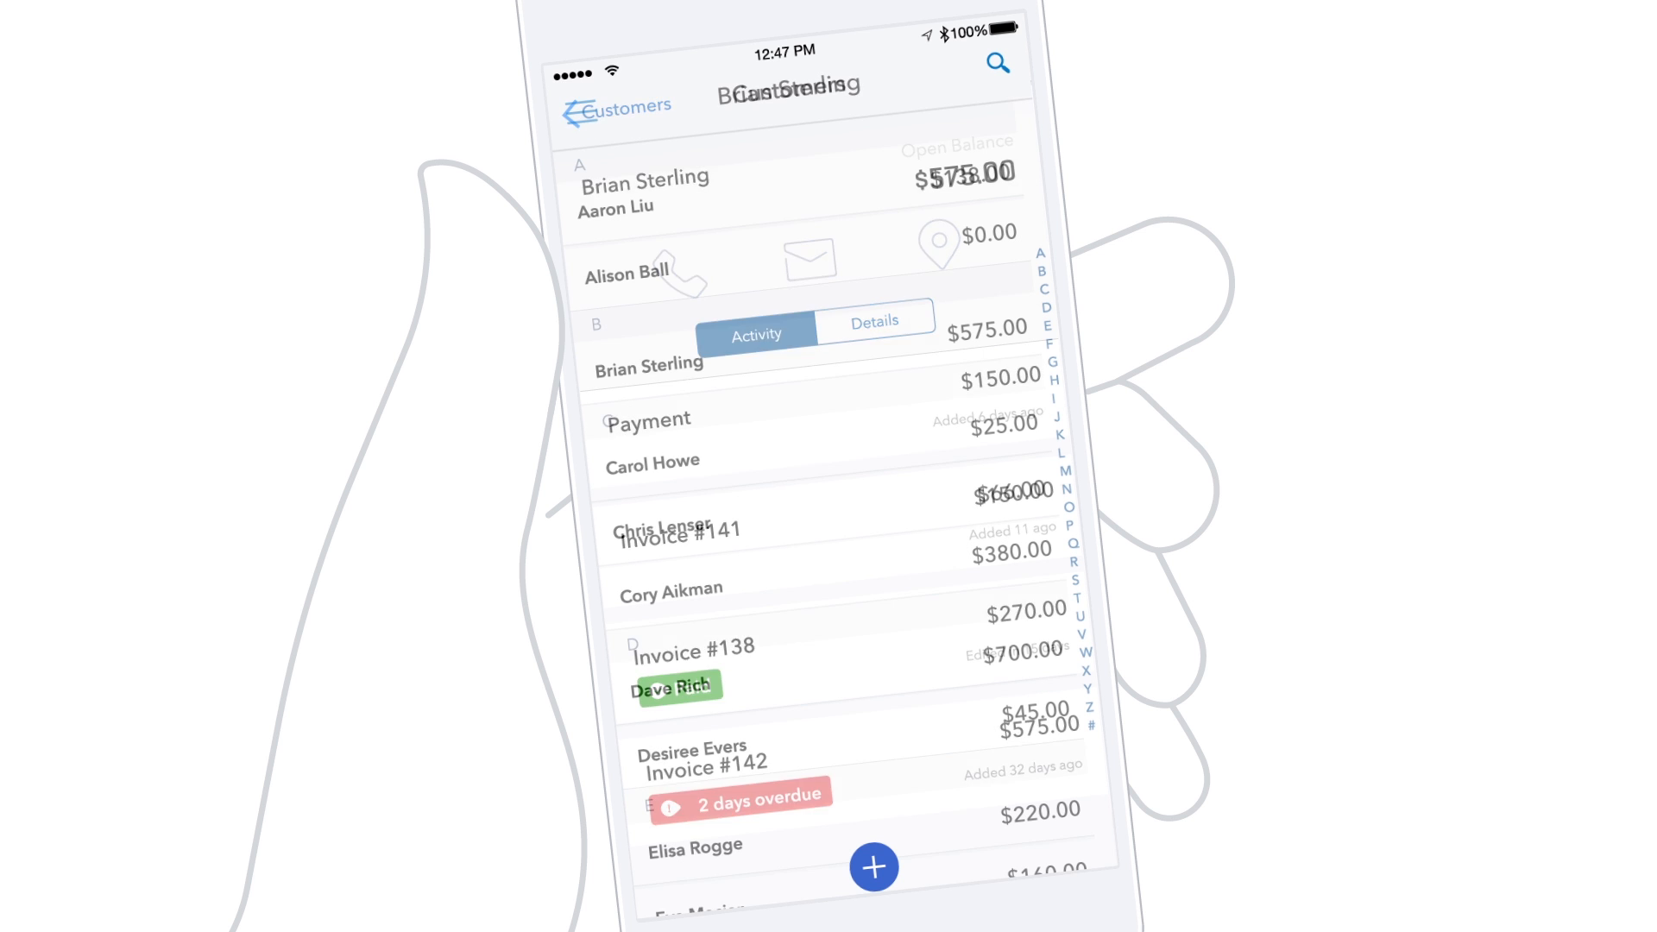
{"action": "left_click", "coordinate": [616, 105]}
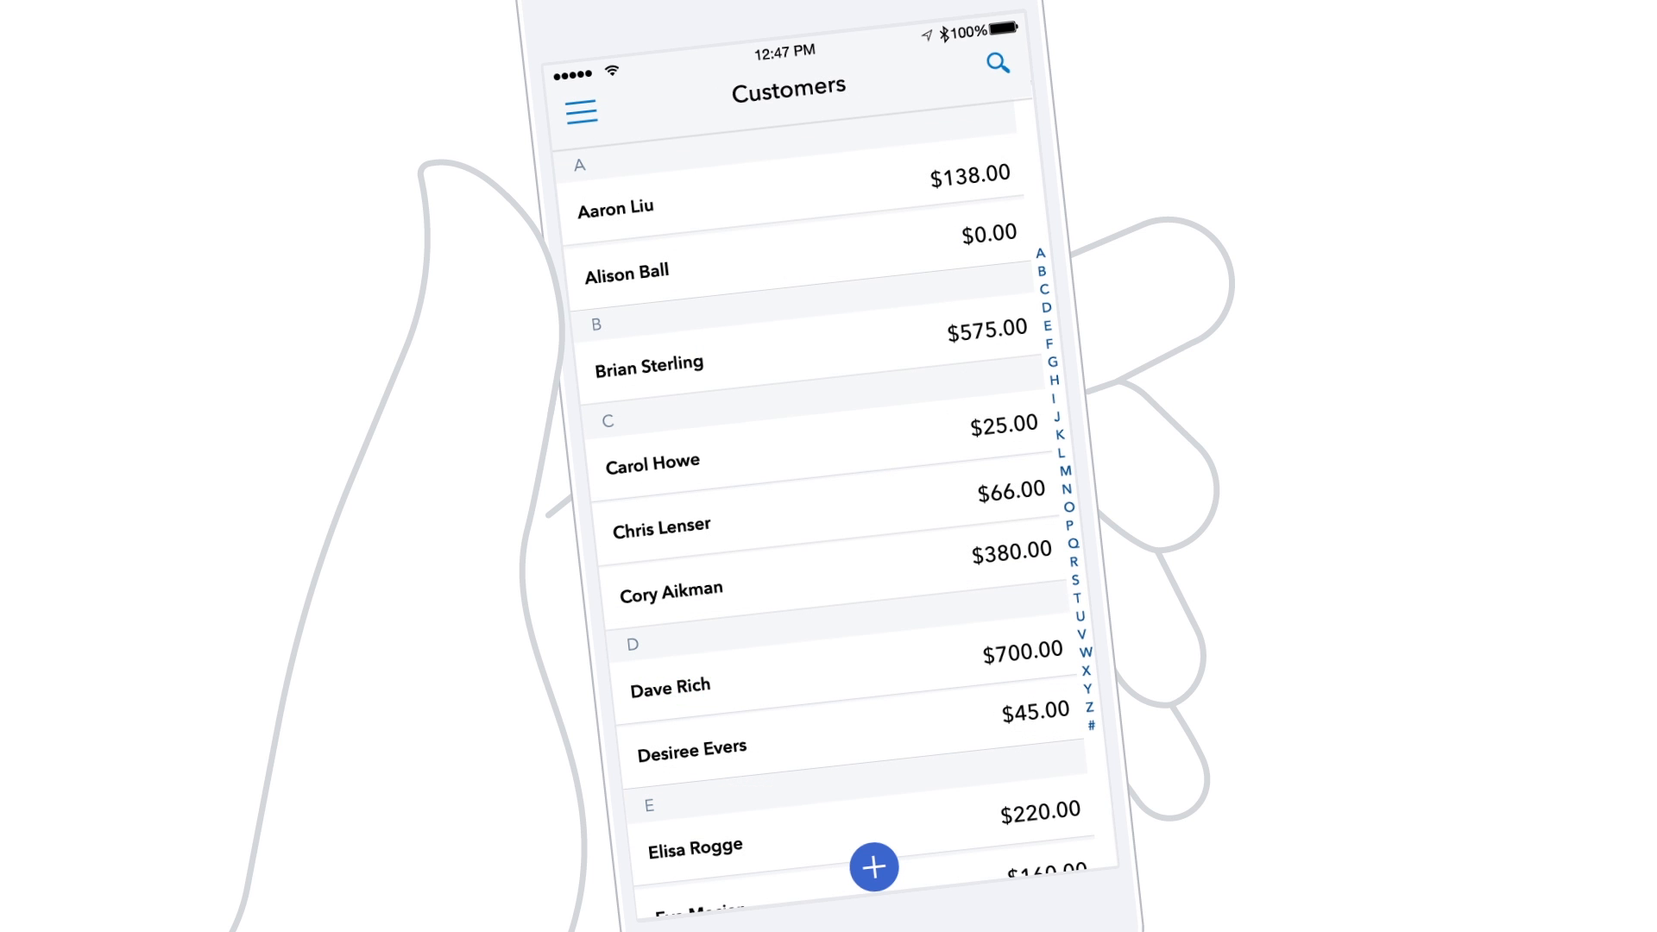
Step: Create and save a $36.00 credit expense for Hick's Harware, Job Supplies, with receipt photo
{"action": "left_click", "coordinate": [580, 111]}
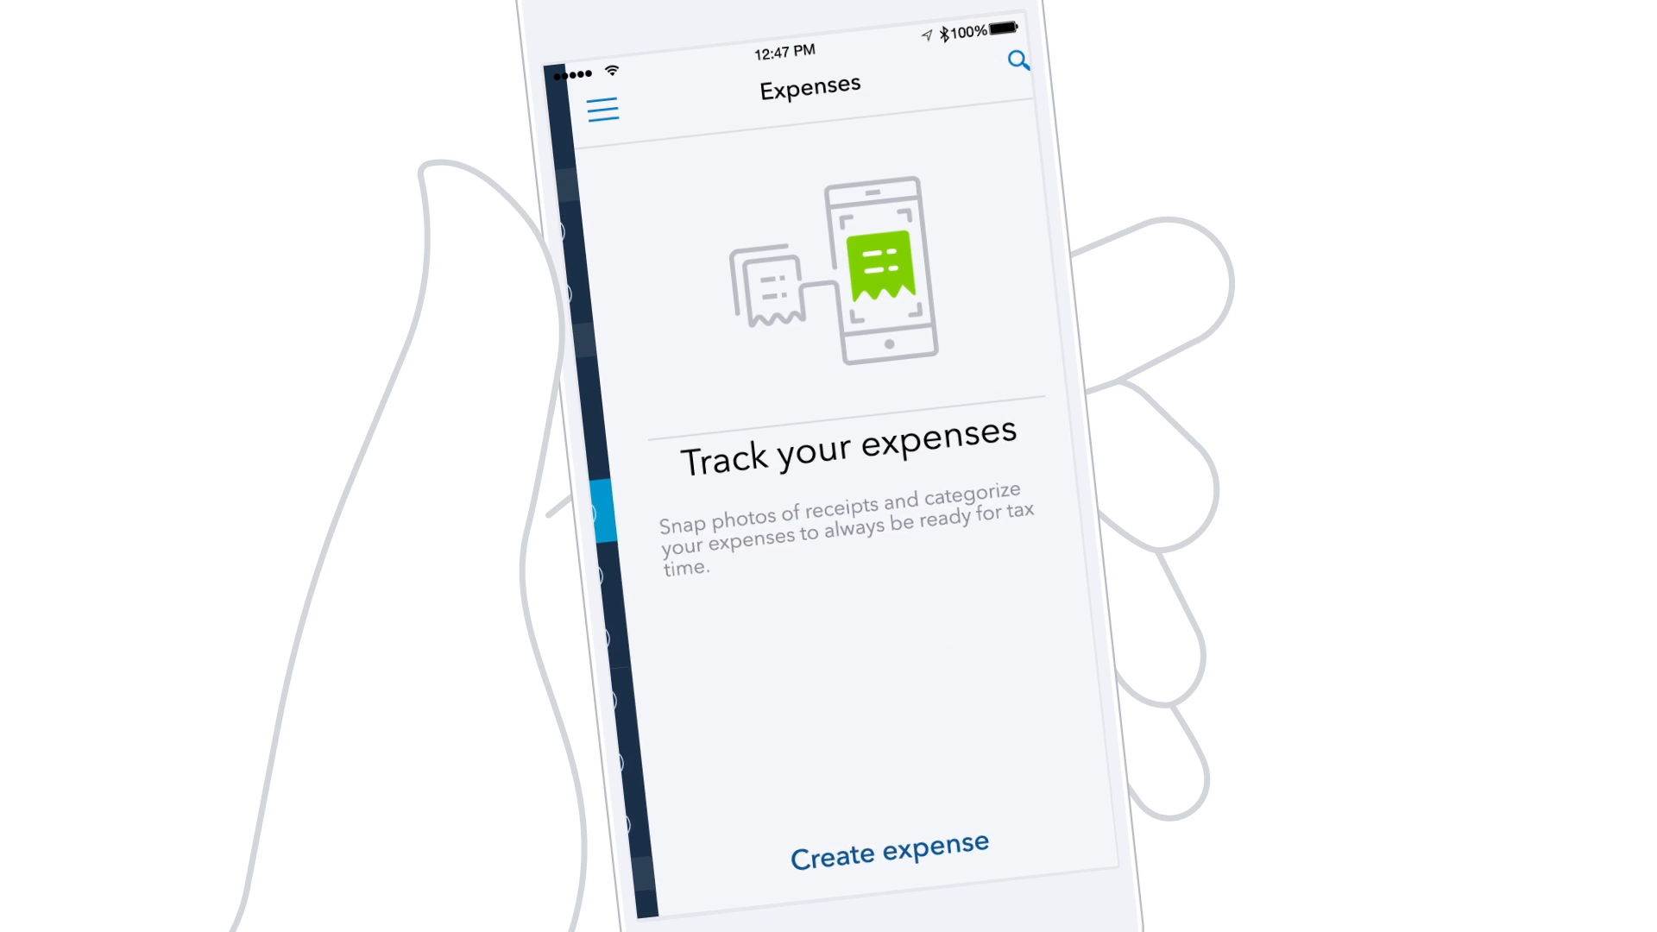
{"action": "left_click", "coordinate": [887, 844]}
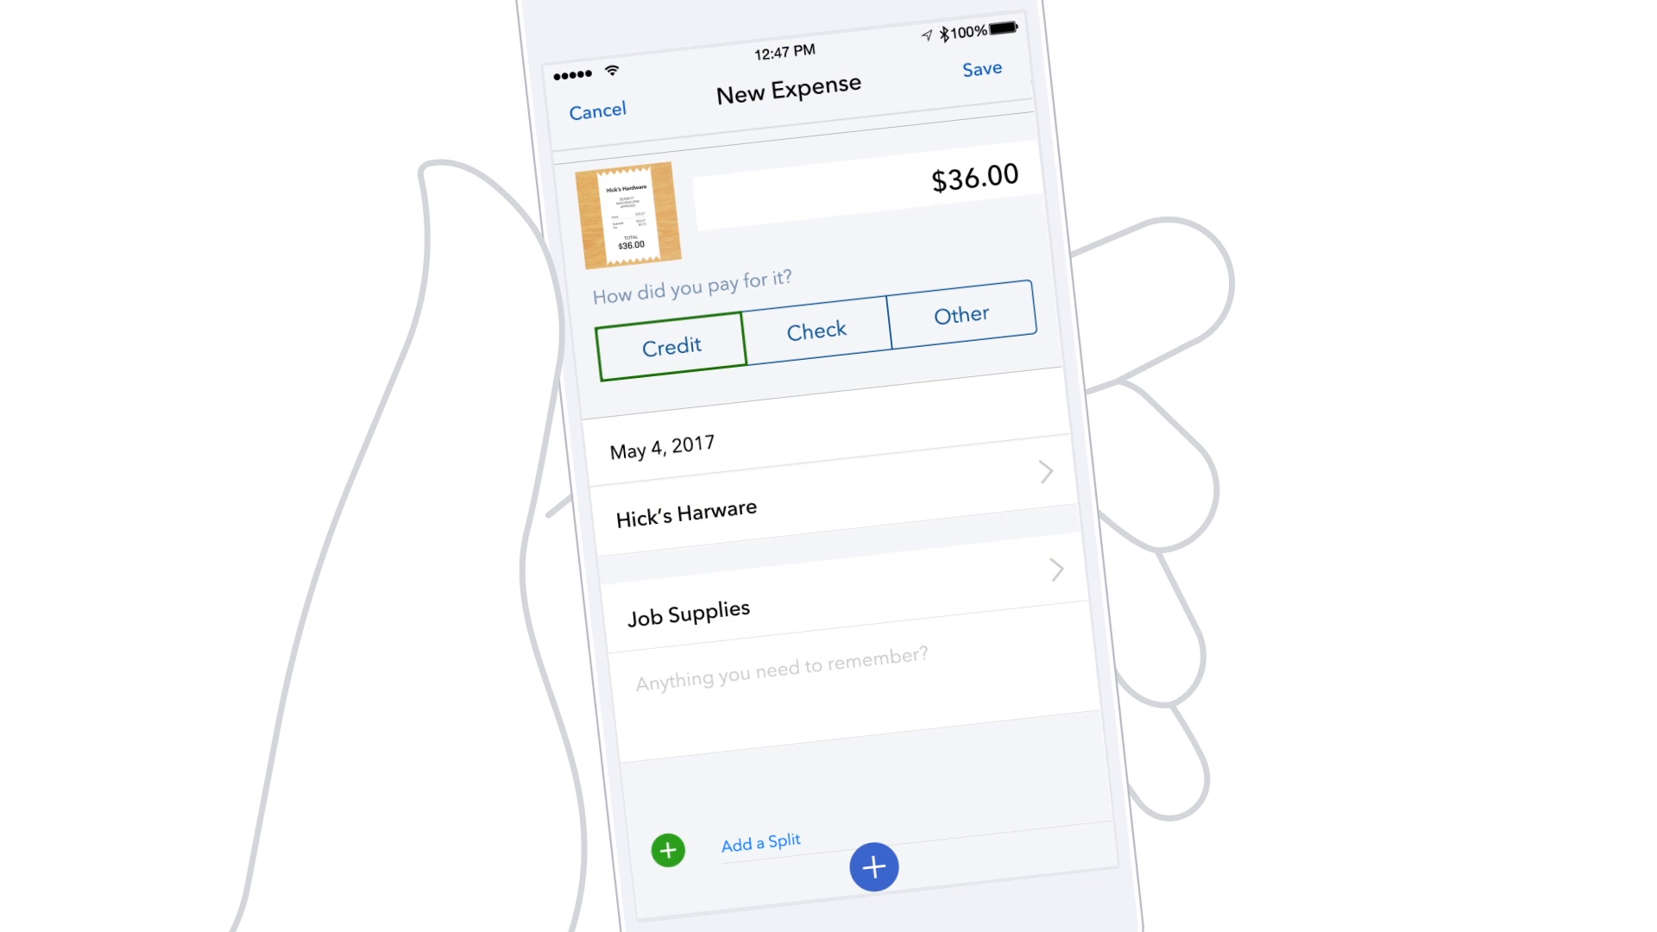
{"action": "left_click", "coordinate": [980, 69]}
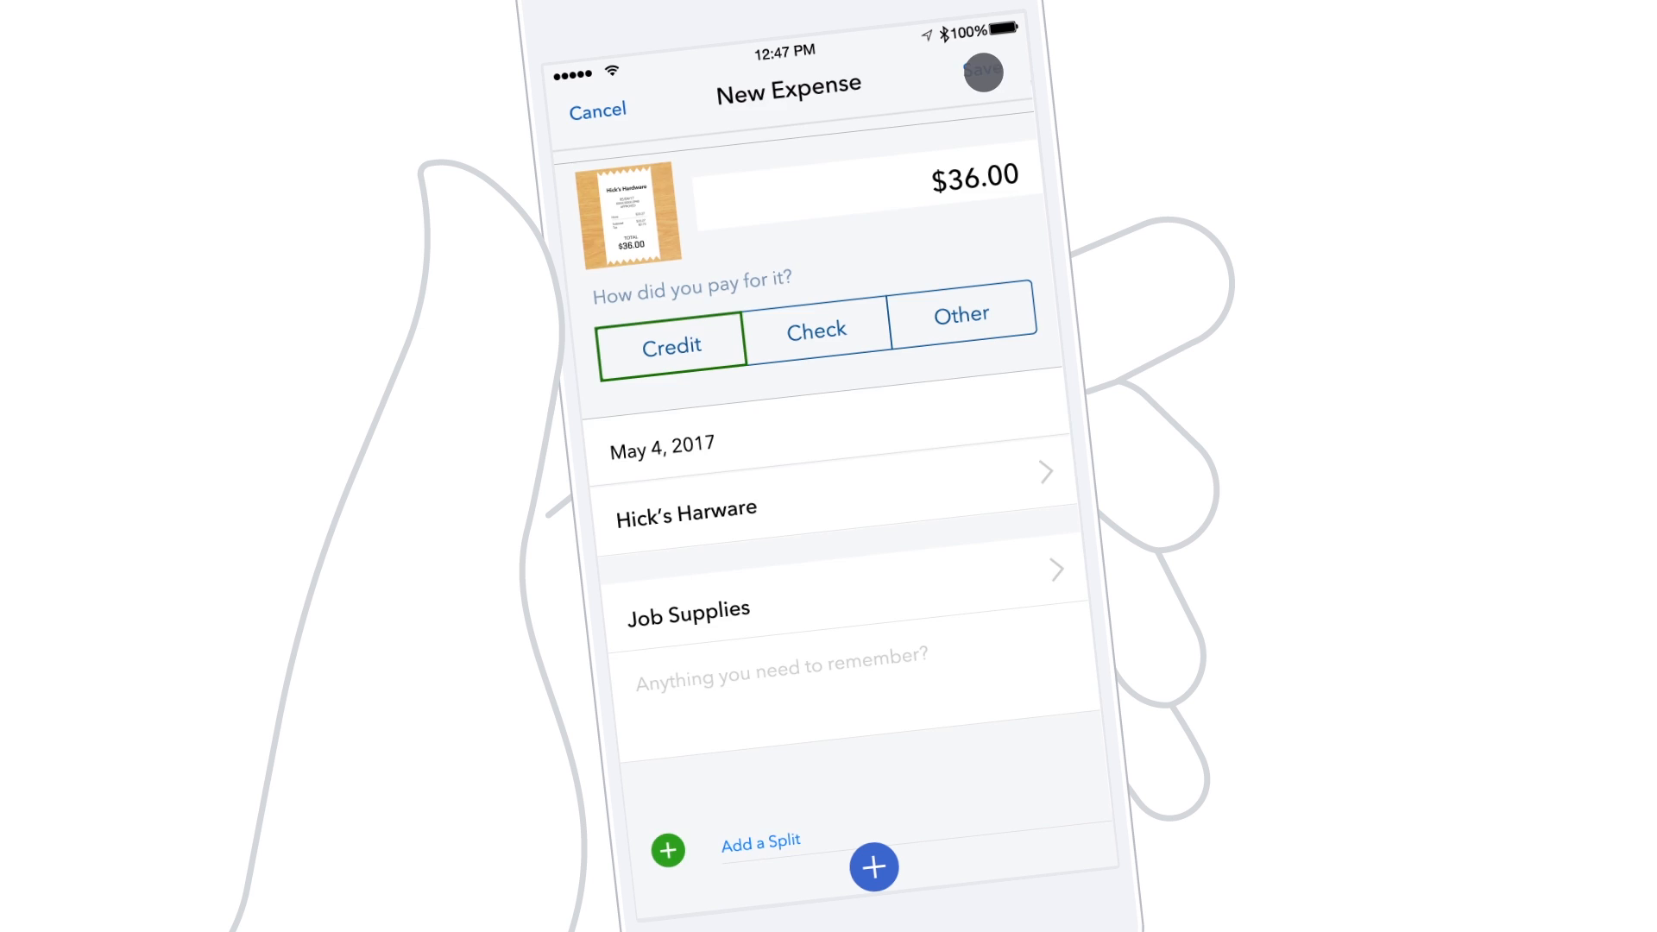